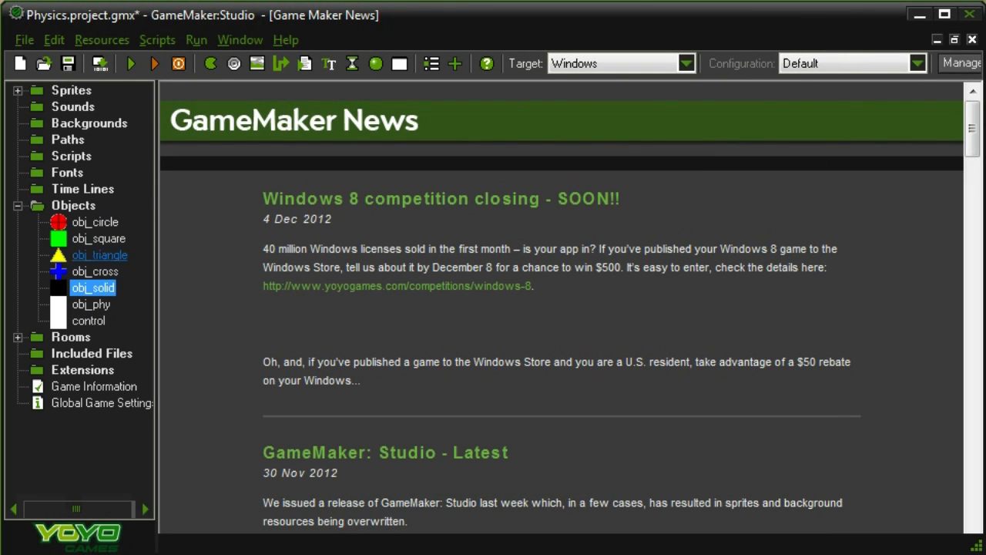
Open obj_phy's Object Properties from the Objects folder of the resource tree
{"action": "left_click", "coordinate": [91, 304]}
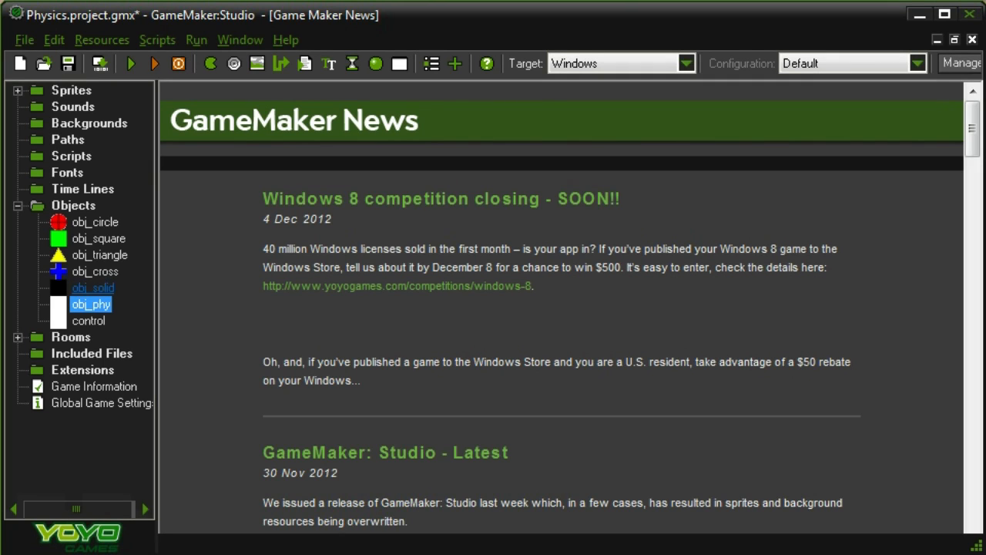
{"action": "double_click", "coordinate": [93, 288]}
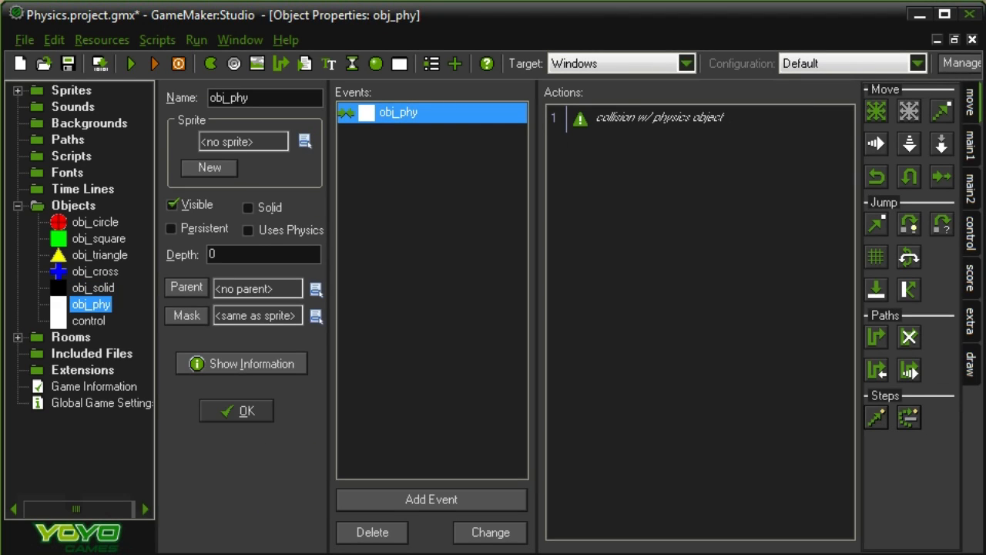
Retarget the collision event to obj_solid, duplicate it, and comment it 'collision w/ solid'
{"action": "right_click", "coordinate": [399, 113]}
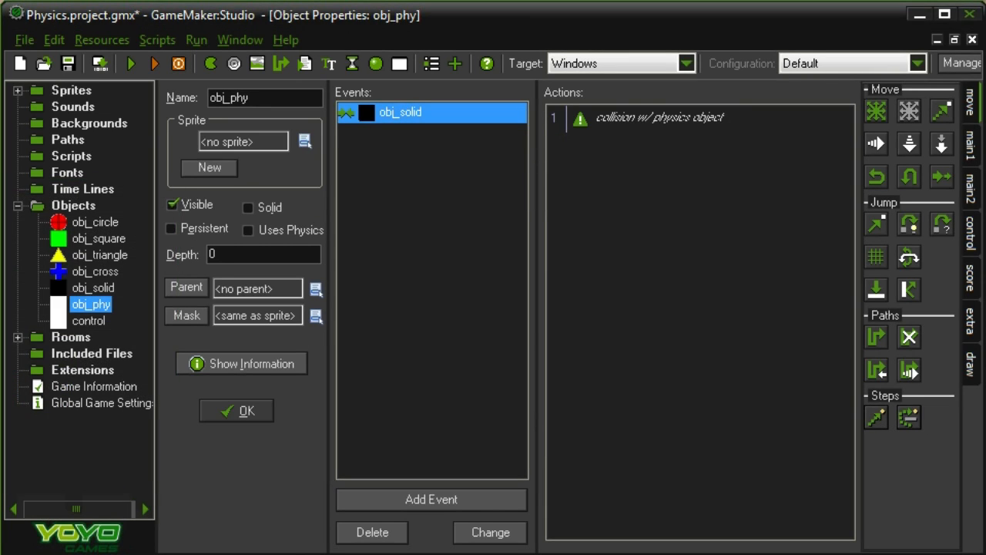
{"action": "right_click", "coordinate": [400, 111]}
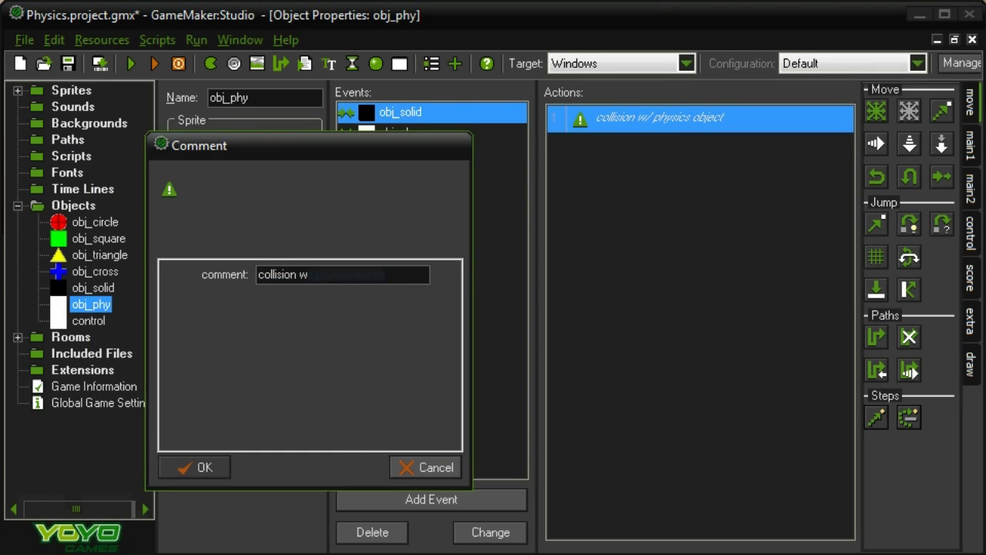
{"action": "type", "text": "/"}
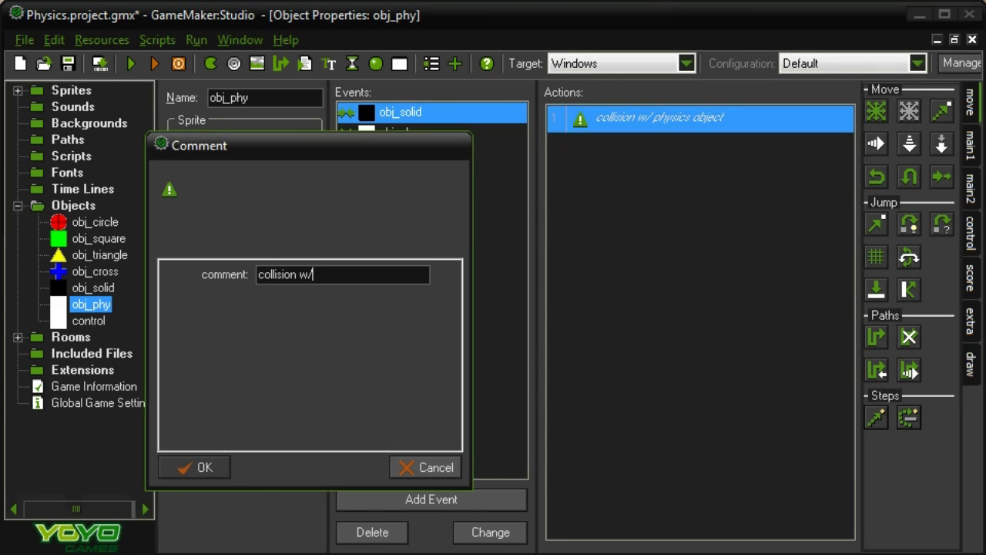
{"action": "left_click", "coordinate": [204, 467]}
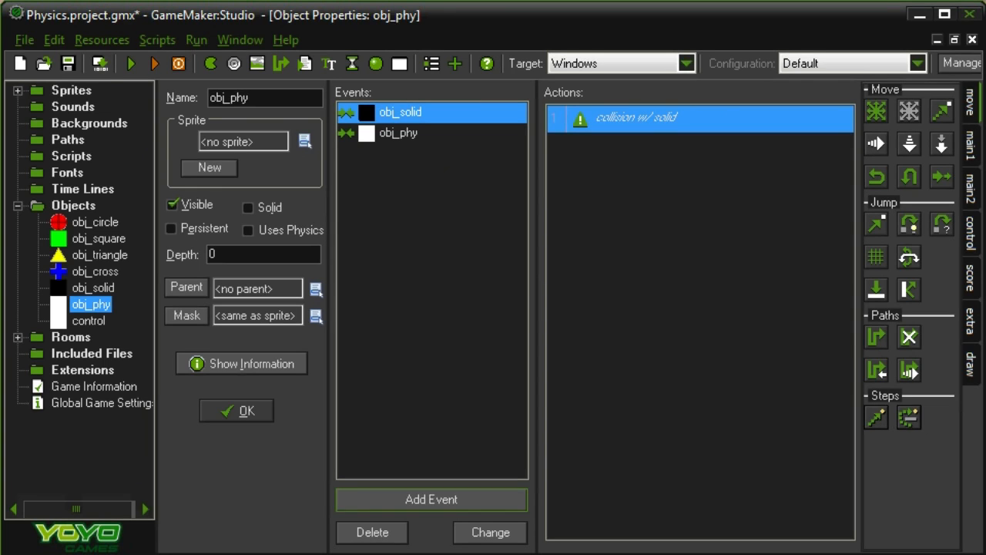
Add a Create event setting selected=false, plus Left Pressed and Glob Left Released code events
{"action": "left_click", "coordinate": [431, 498]}
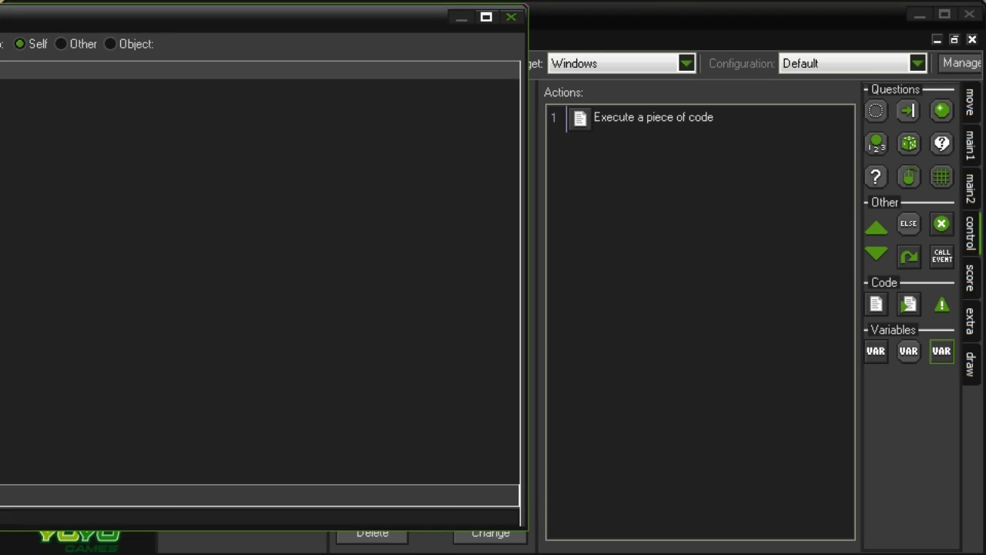
{"action": "type", "text": "selected=false"}
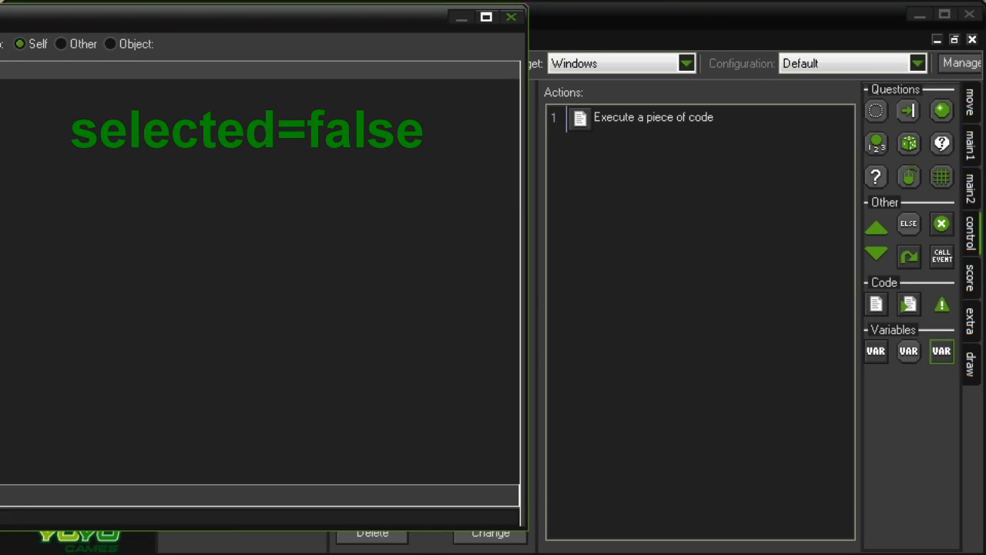
{"action": "left_click", "coordinate": [431, 500]}
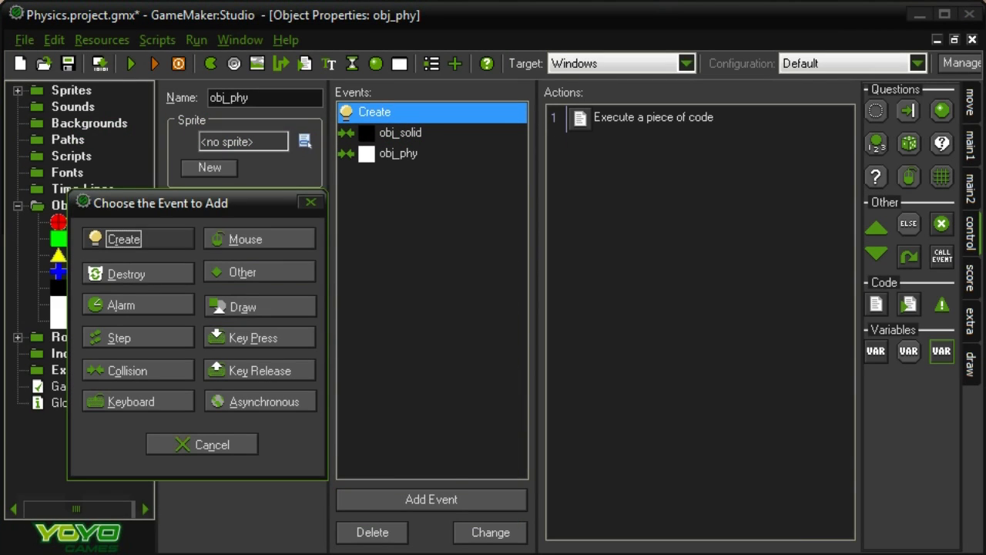
{"action": "left_click", "coordinate": [246, 239]}
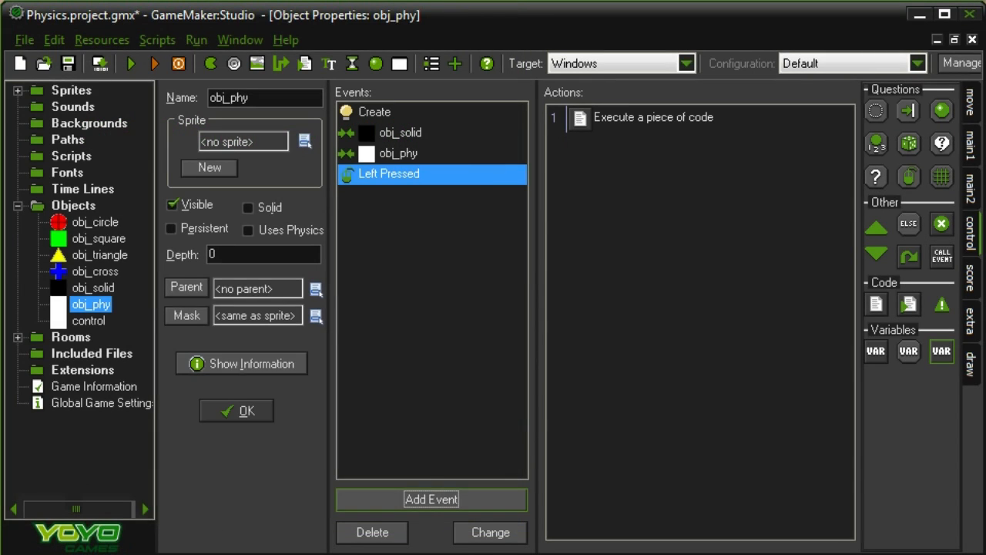
{"action": "left_click", "coordinate": [431, 498]}
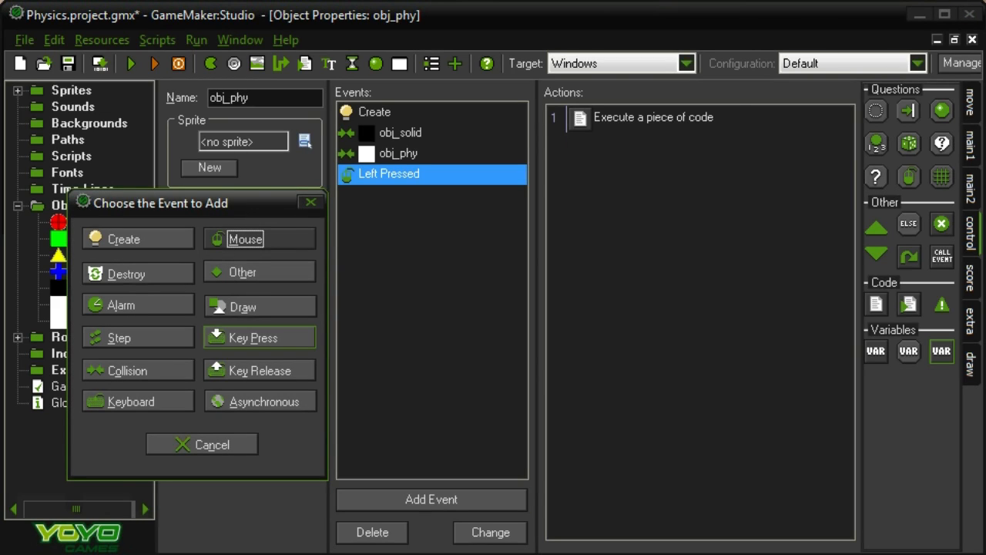
{"action": "left_click", "coordinate": [245, 239]}
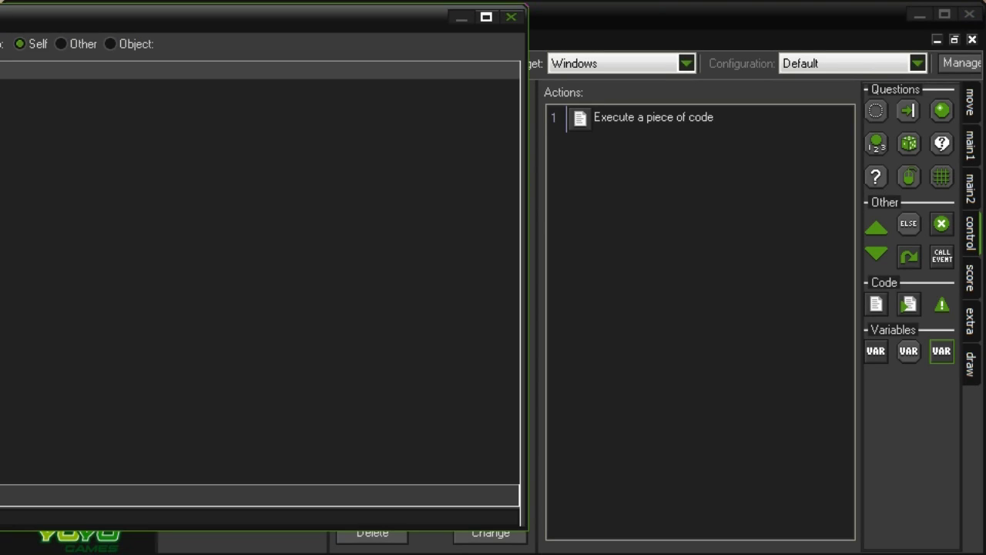
{"action": "type", "text": "selected=false"}
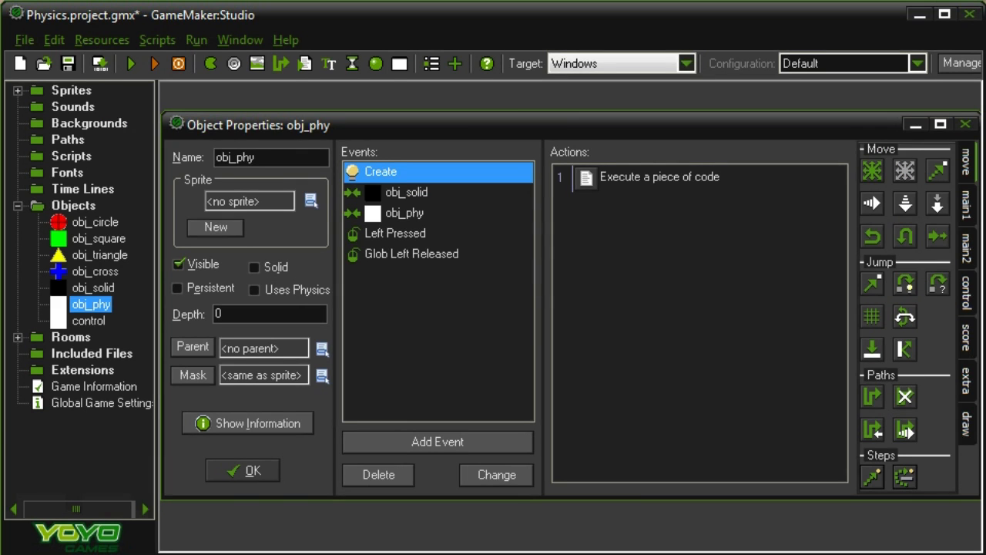
Write global.drag=false into the Glob Left Released event's code action
{"action": "left_click", "coordinate": [412, 254]}
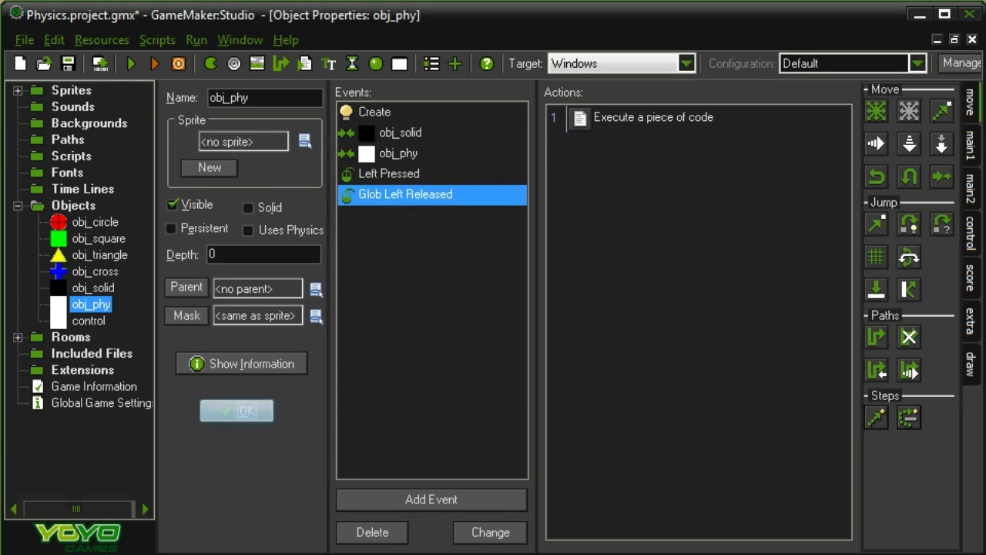
{"action": "double_click", "coordinate": [89, 319]}
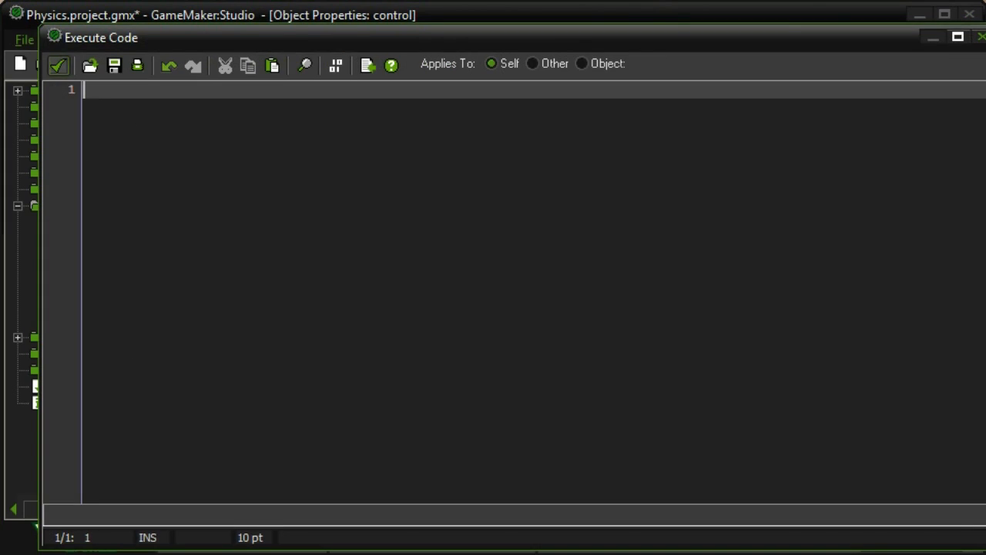
{"action": "type", "text": "globa"}
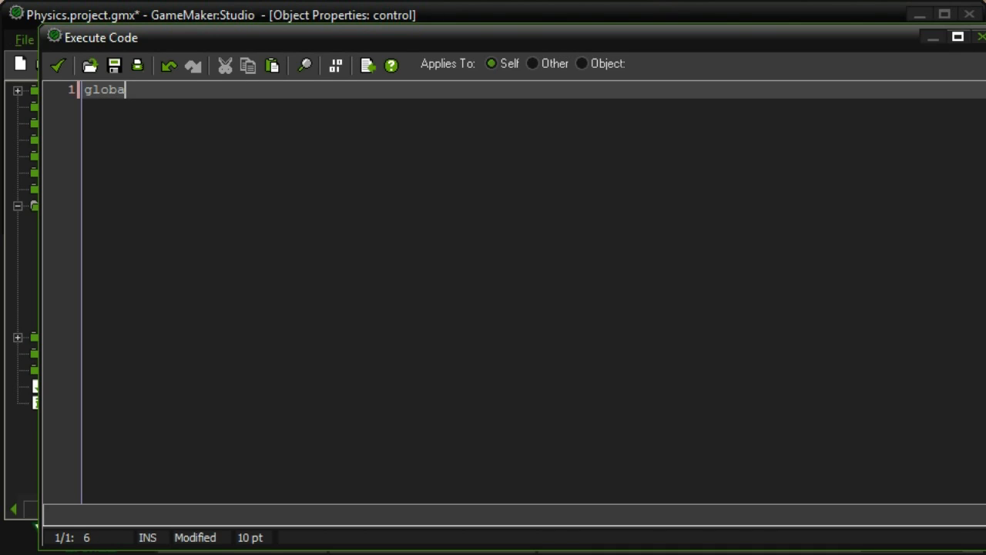
{"action": "type", "text": "l.drag"}
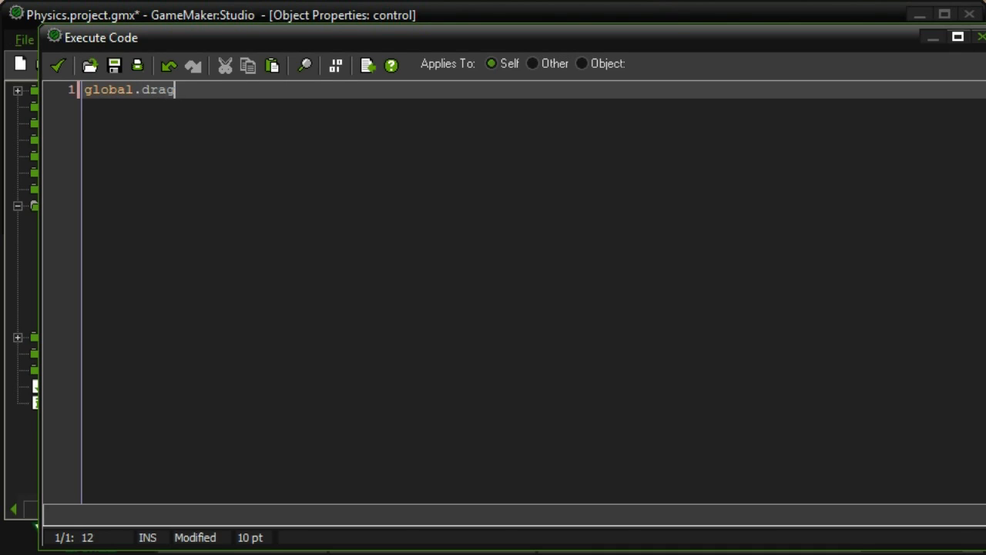
{"action": "type", "text": "=false"}
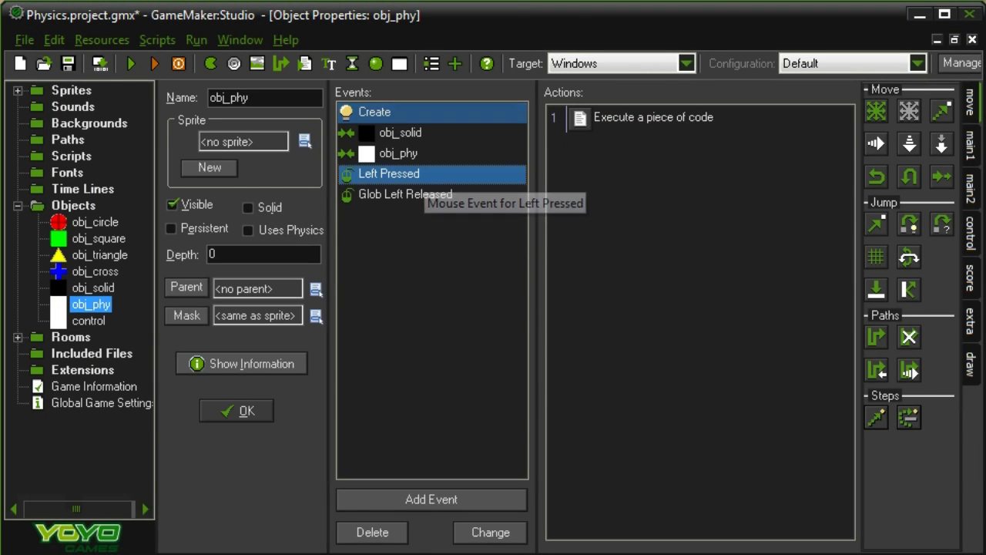
Add global.drag=false to obj_phy's Left Pressed code after selected=true, and save it
{"action": "double_click", "coordinate": [653, 117]}
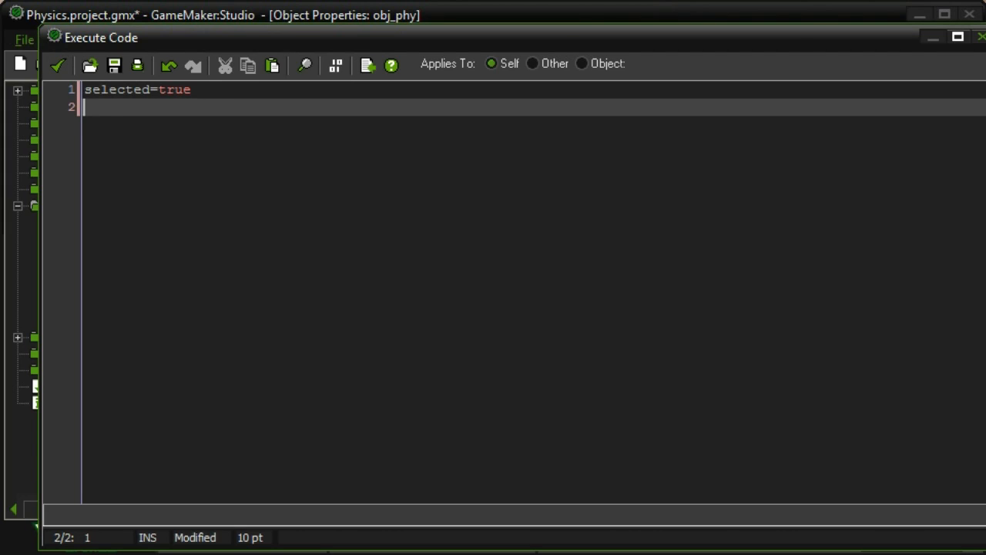
{"action": "type", "text": "global.dra"}
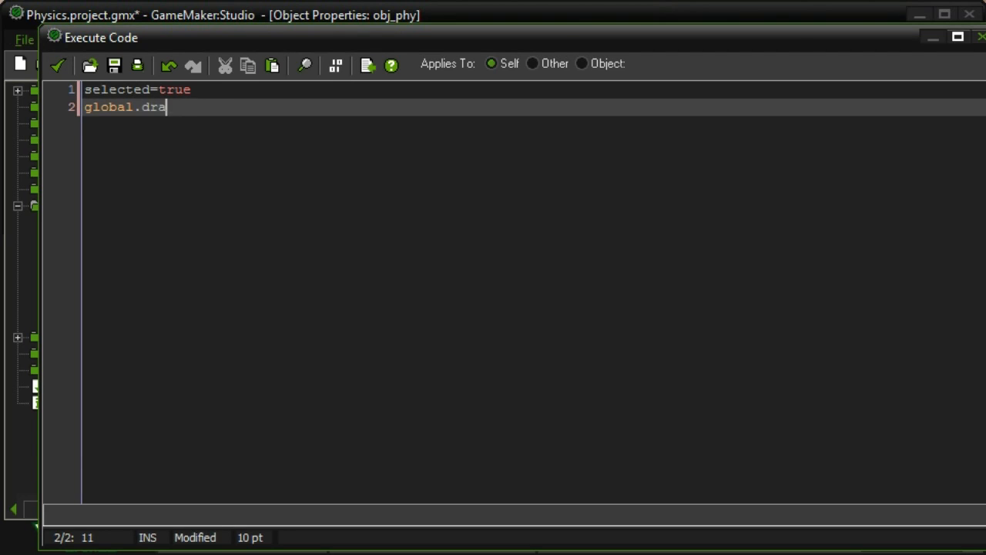
{"action": "type", "text": "g=false"}
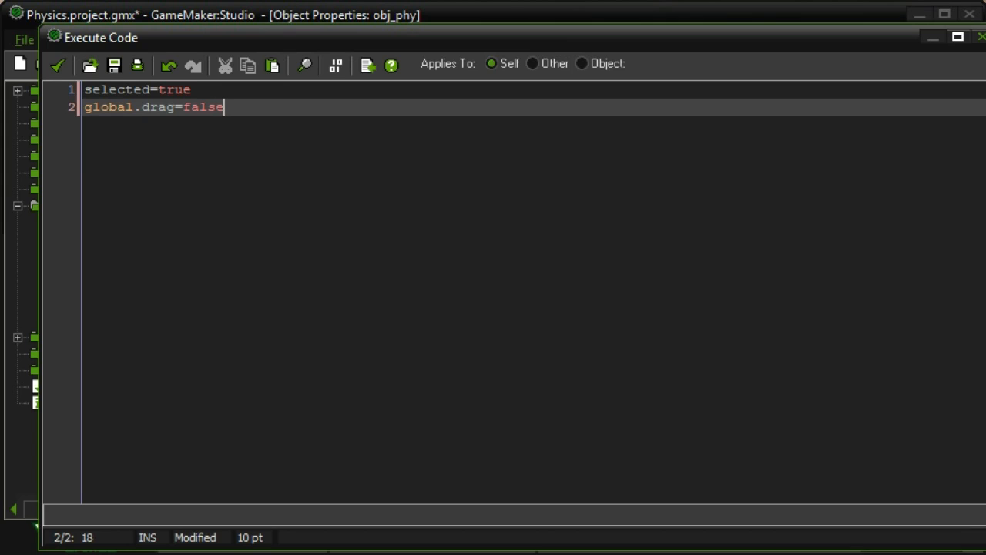
{"action": "key", "text": "BackSpace"}
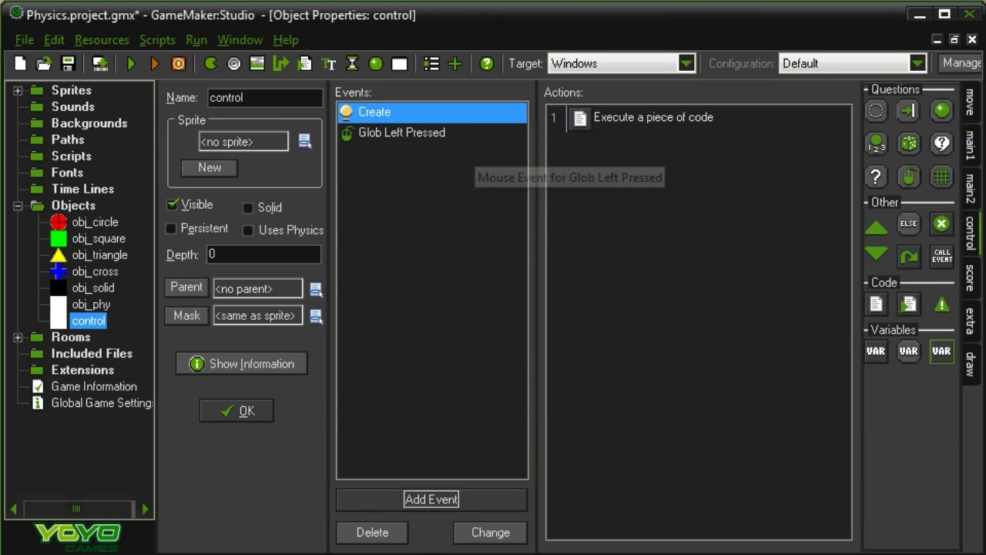
Change the control object's Glob Left Pressed event into Glob Left Released
{"action": "right_click", "coordinate": [400, 132]}
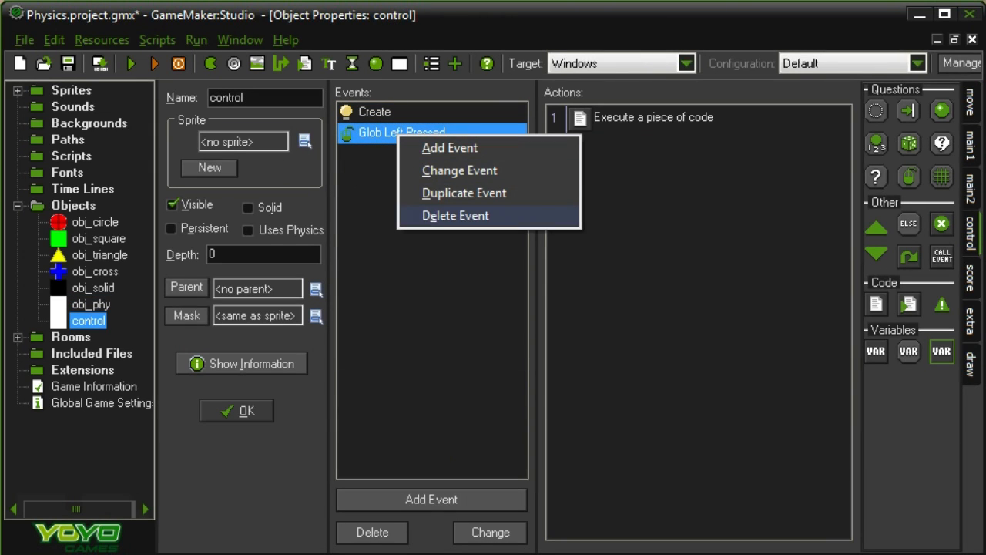
{"action": "left_click", "coordinate": [449, 147]}
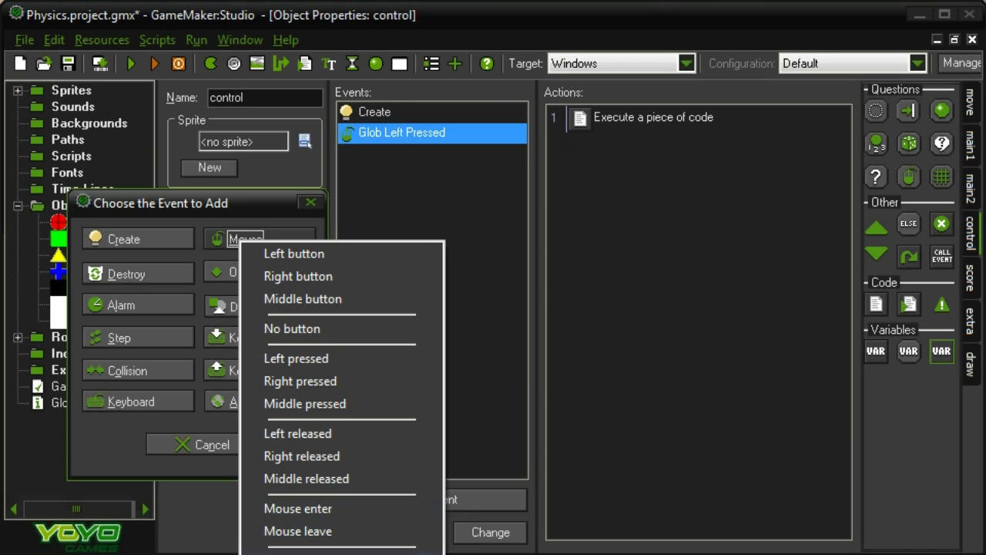
{"action": "left_click", "coordinate": [298, 433]}
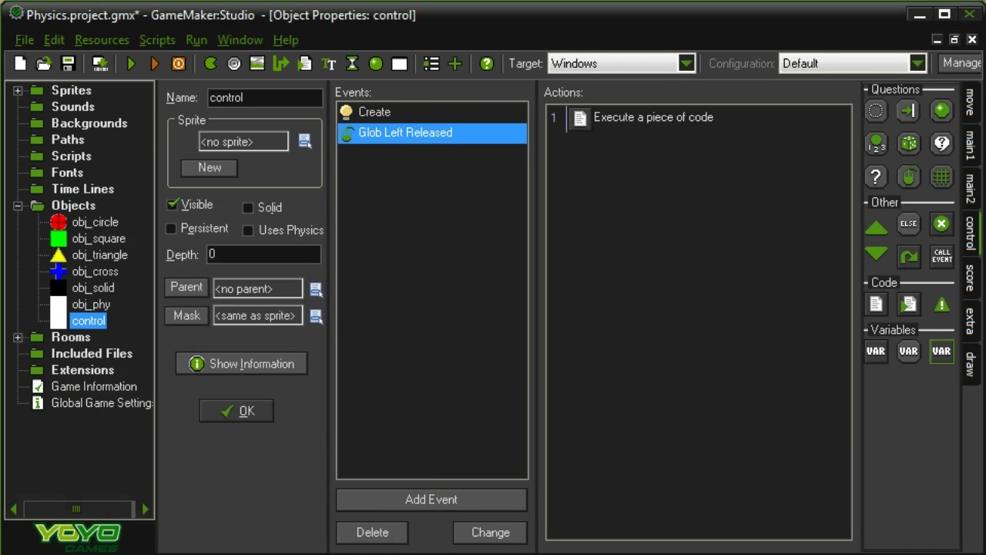
{"action": "double_click", "coordinate": [654, 117]}
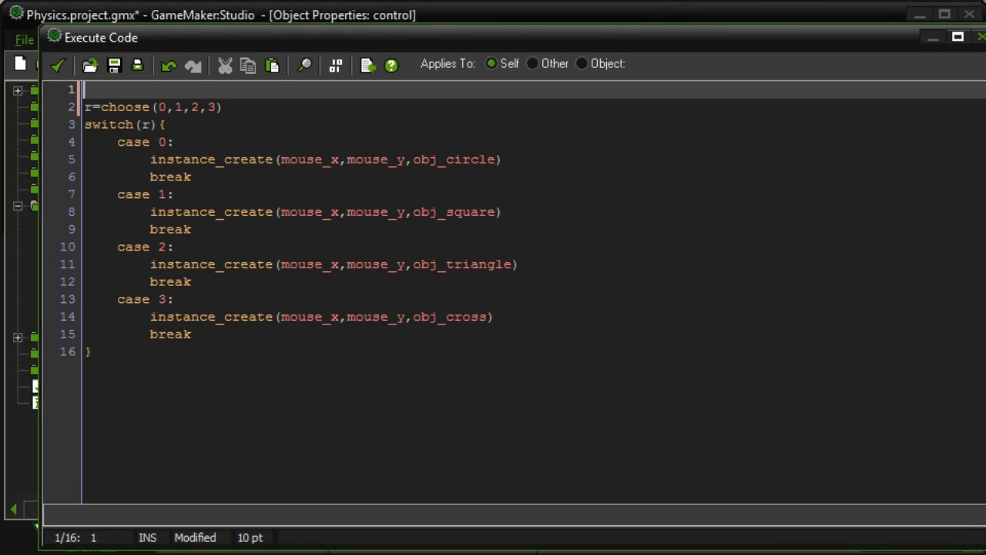
Wrap the spawn code in if global.drag=false, with an else resetting global.drag=false
{"action": "type", "text": "if o"}
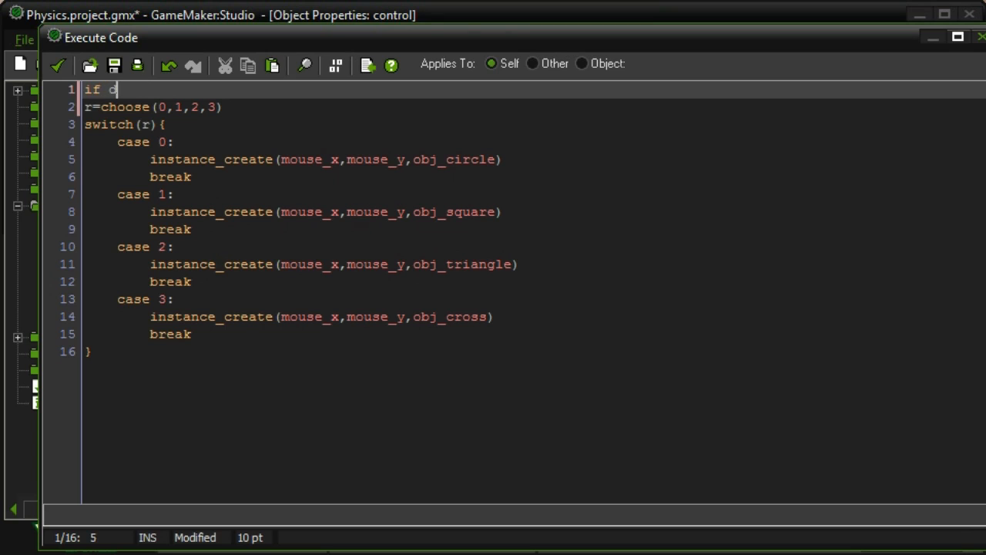
{"action": "type", "text": "global.drag=false"}
{"action": "type", "text": "}else"}
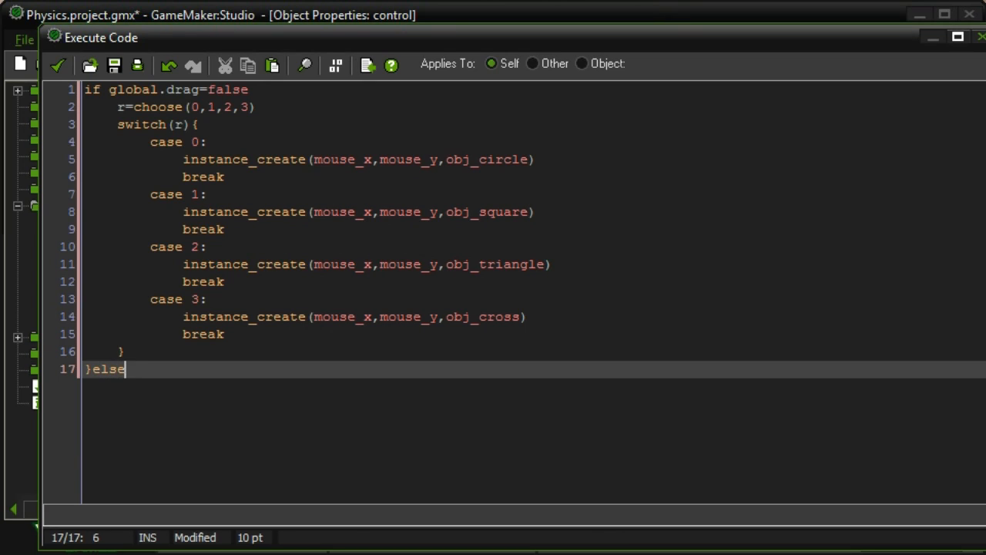
{"action": "type", "text": "{"}
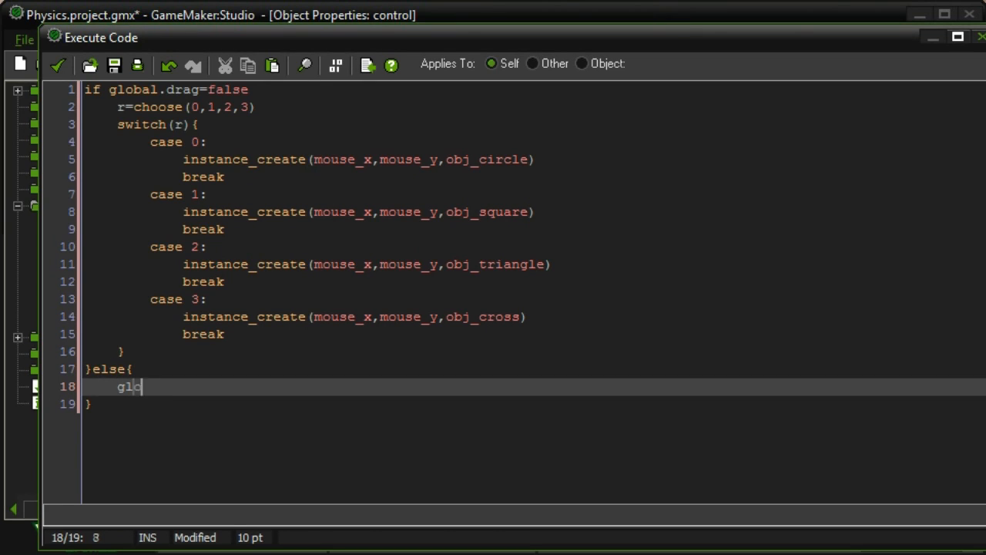
{"action": "type", "text": "obal.drag="}
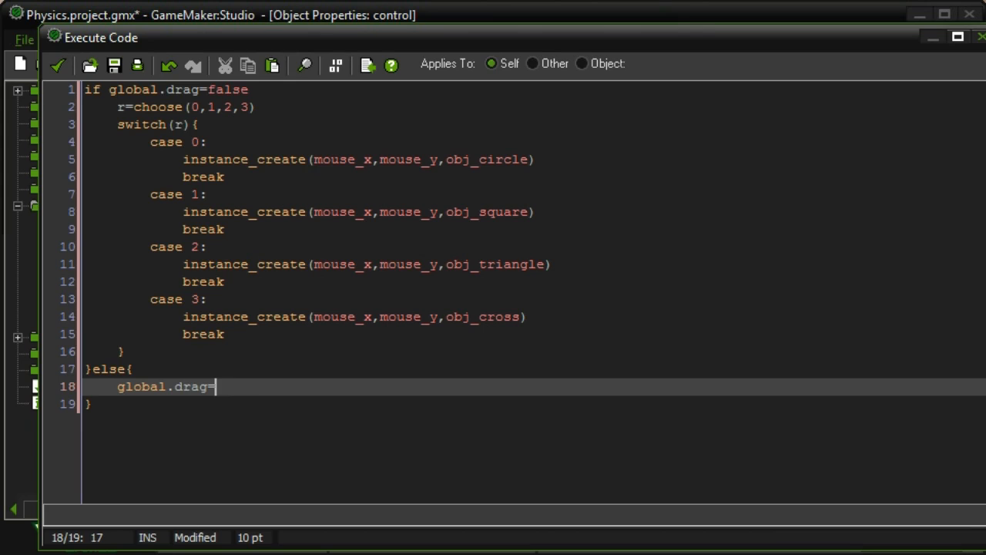
{"action": "type", "text": "false"}
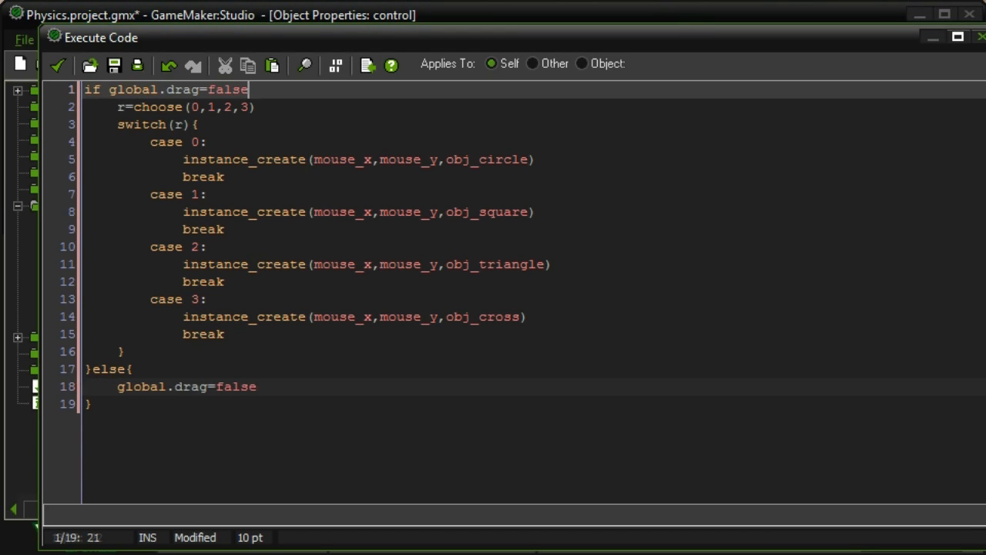
{"action": "type", "text": "{"}
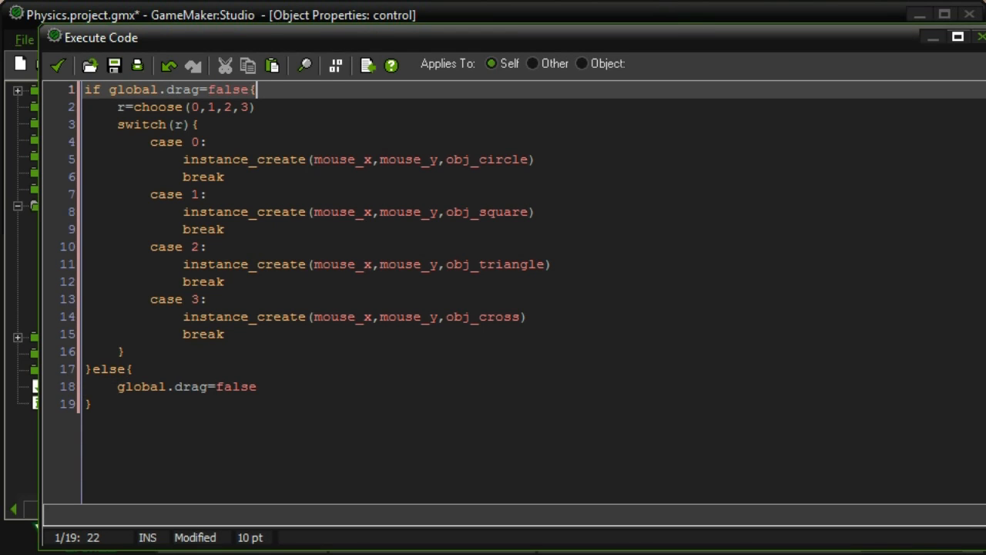
{"action": "double_click", "coordinate": [215, 386]}
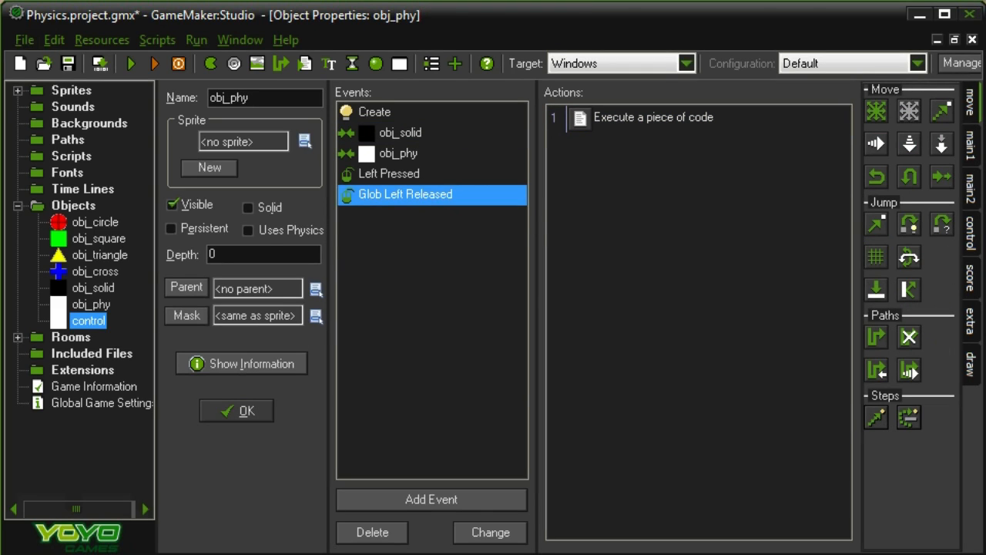
Add a Mouse > Global left button event to obj_phy
{"action": "left_click", "coordinate": [431, 499]}
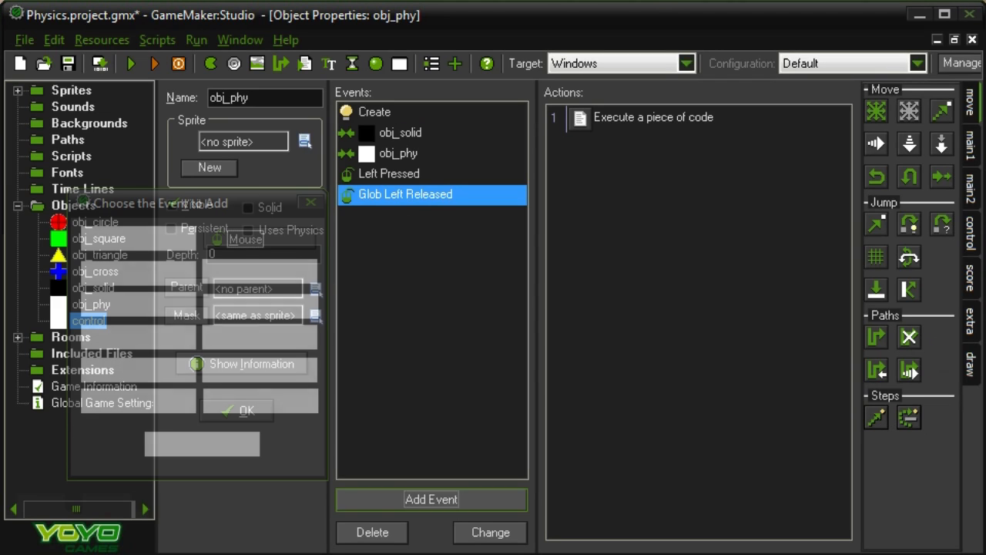
{"action": "left_click", "coordinate": [431, 499]}
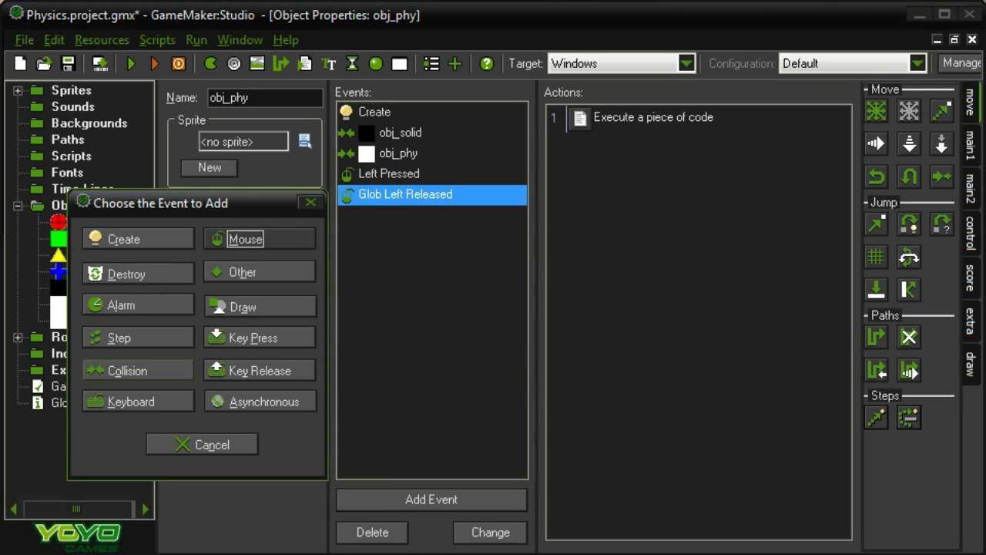
{"action": "left_click", "coordinate": [245, 239]}
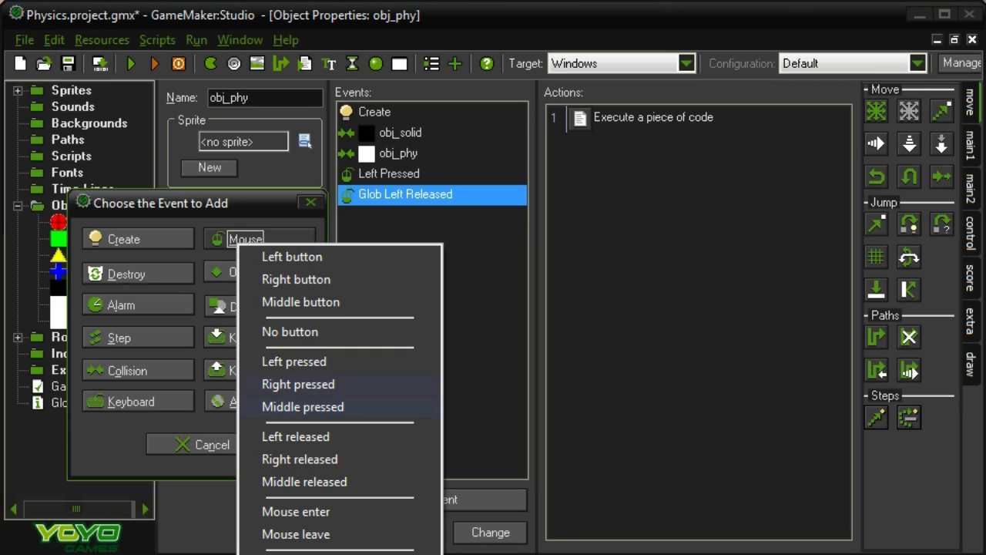
{"action": "left_click", "coordinate": [292, 256]}
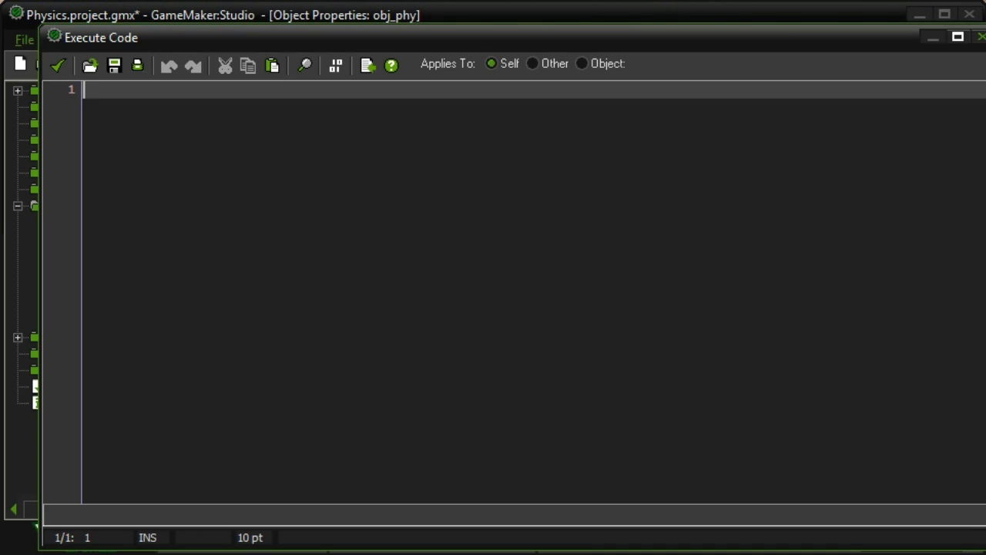
Start the code with an if selected=true block containing physics_apply_force()
{"action": "type", "text": "if"}
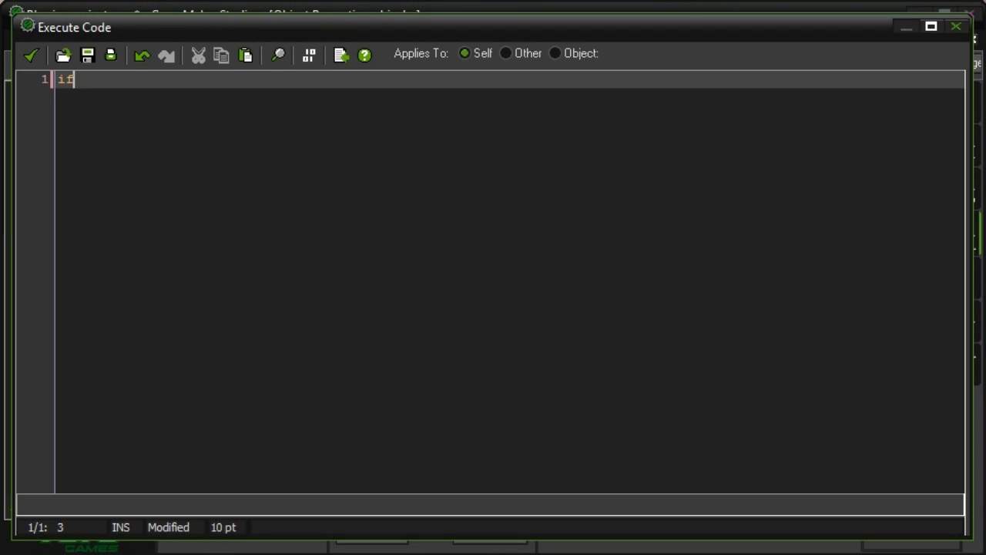
{"action": "type", "text": "selected=true{"}
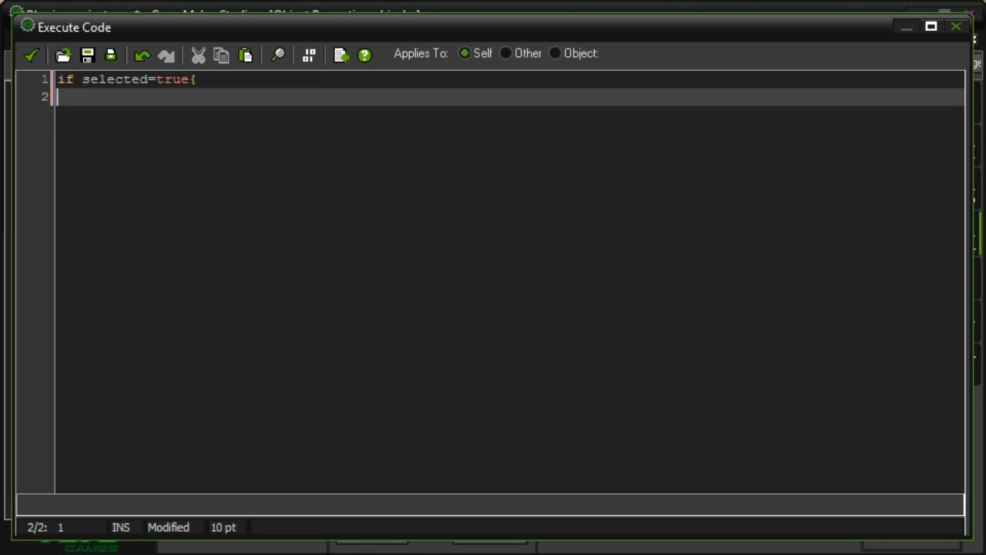
{"action": "type", "text": "}"}
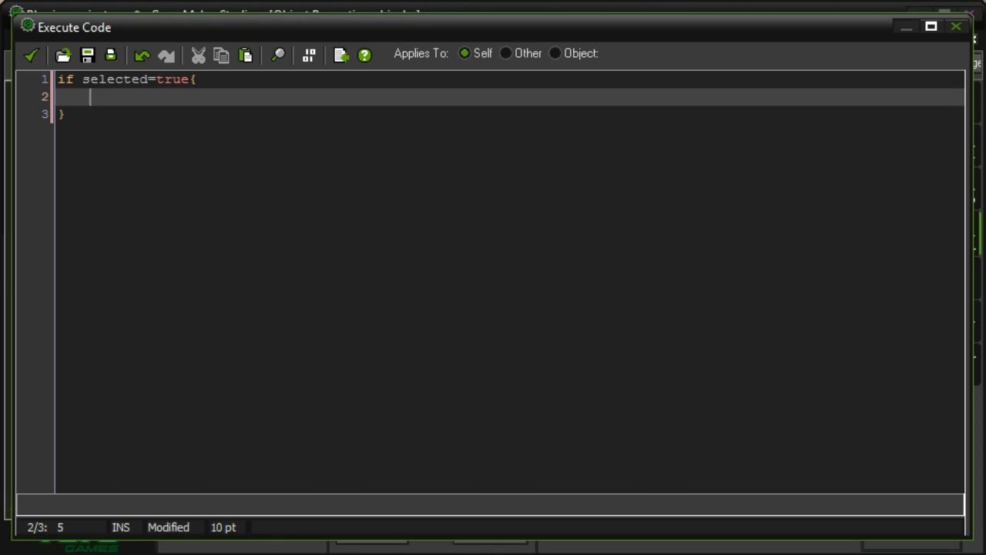
{"action": "type", "text": "physicse"}
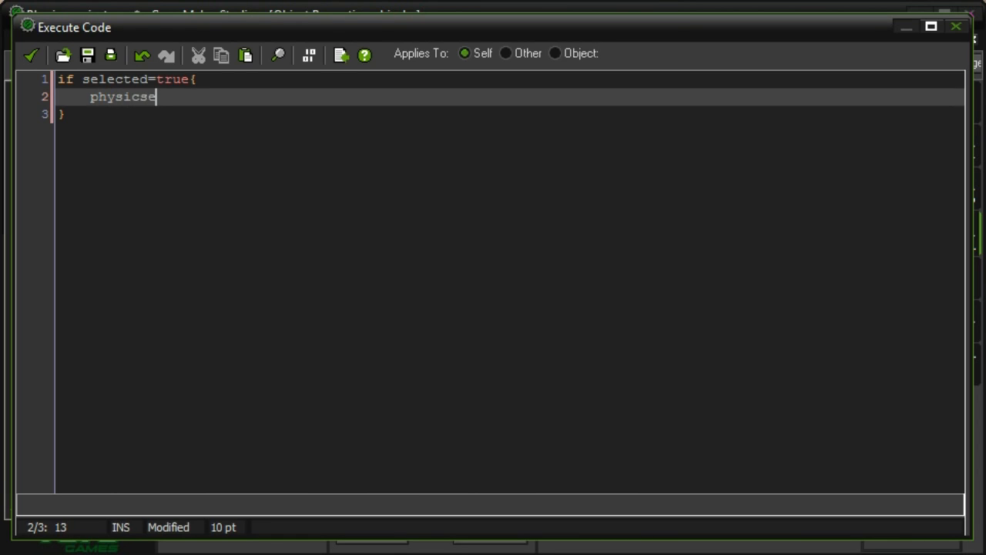
{"action": "type", "text": "_al"}
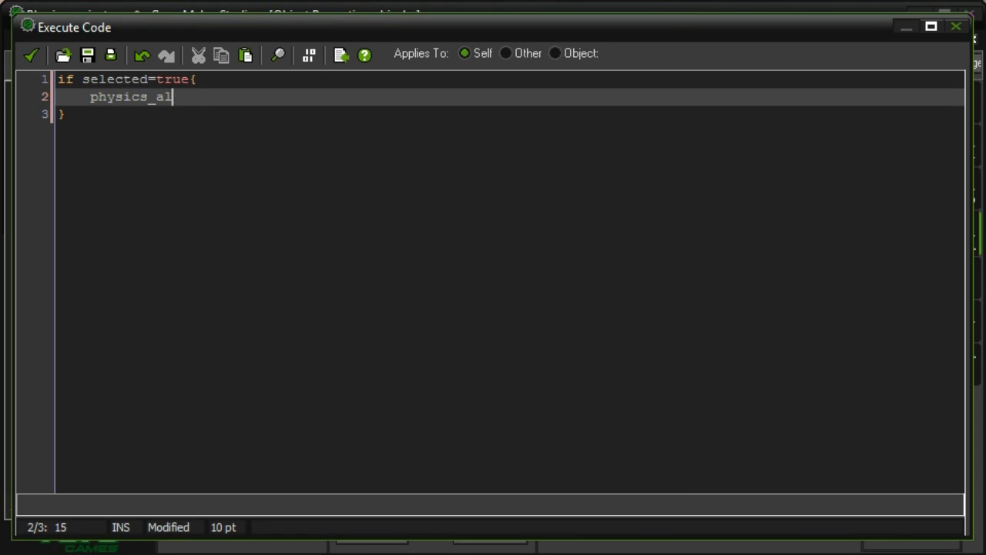
{"action": "type", "text": "pply_force"}
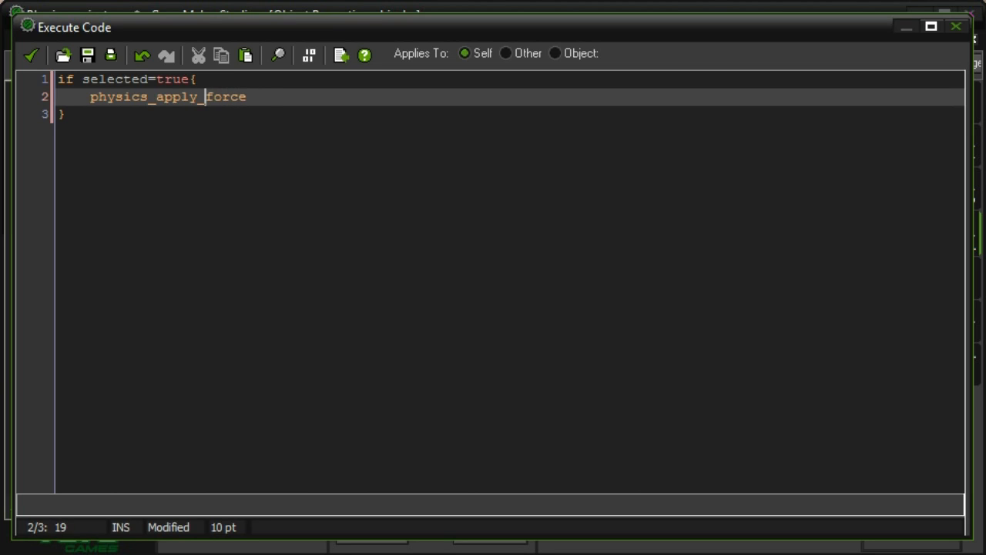
{"action": "type", "text": "local"}
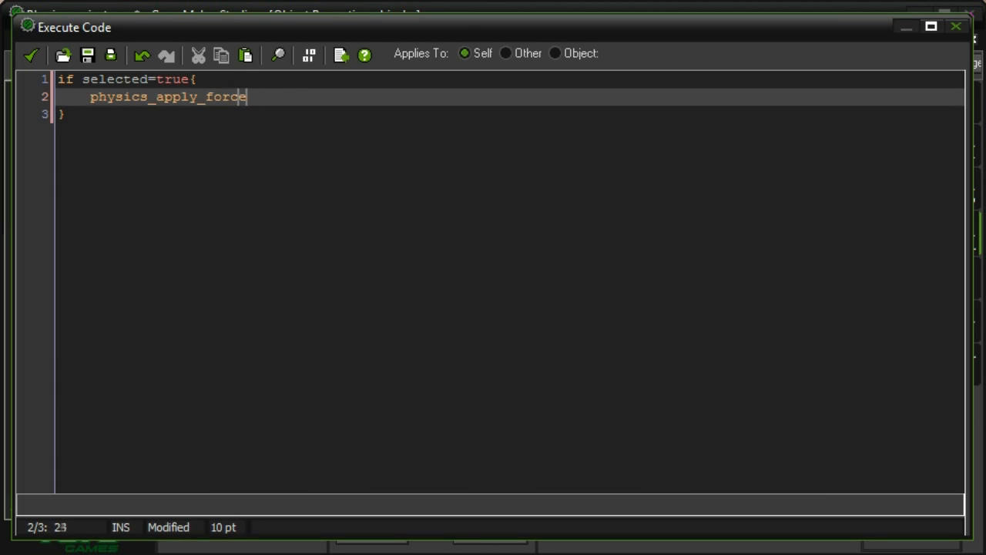
{"action": "type", "text": "()"}
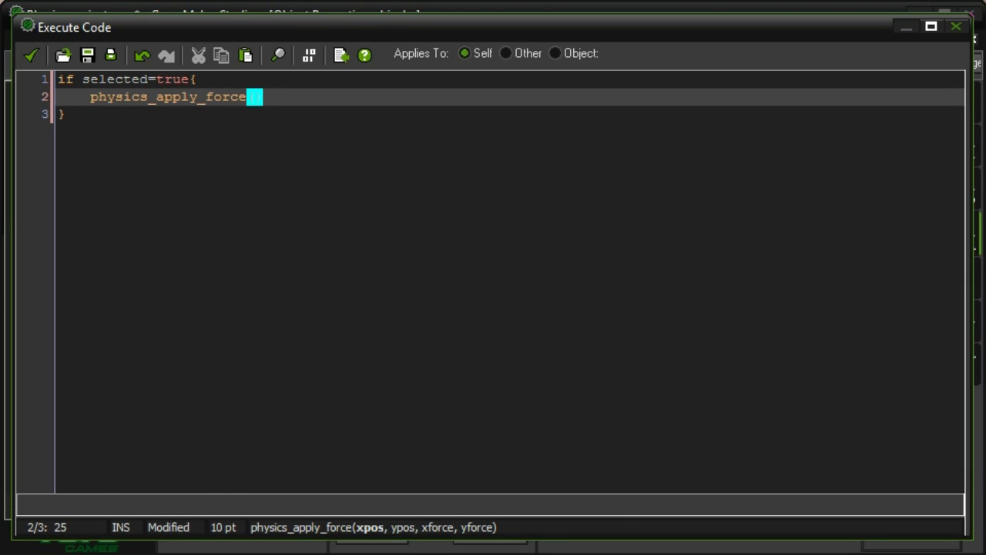
Complete the call as physics_apply_force(x,y,(mouse_x-x)/2,(mouse_y-y)/2) and save the code
{"action": "type", "text": "("}
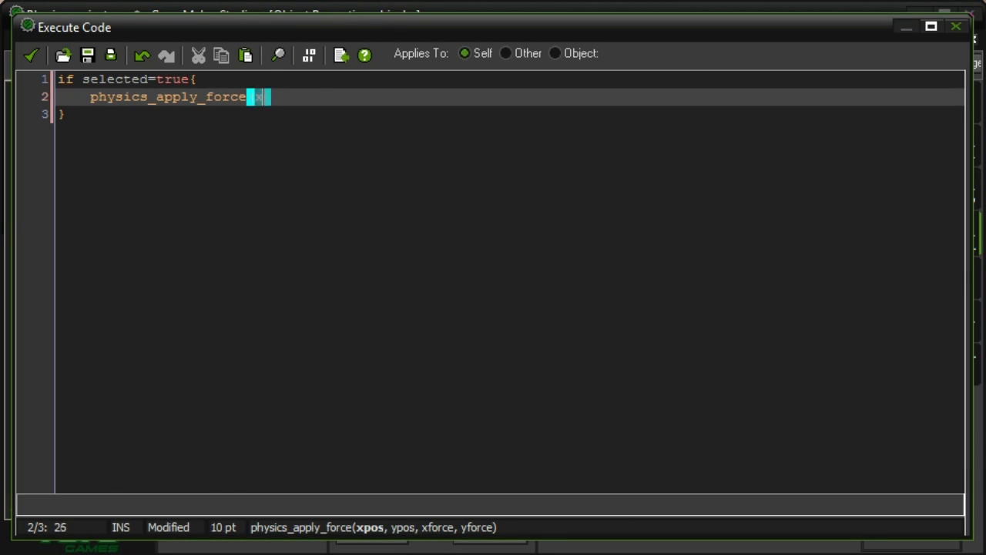
{"action": "type", "text": "(x,y,"}
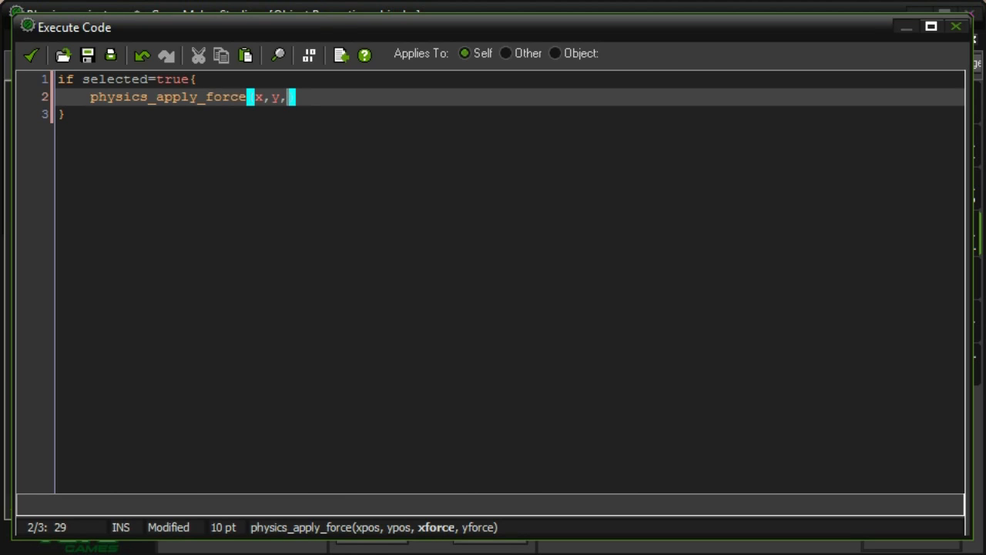
{"action": "type", "text": "mouse_x-x"}
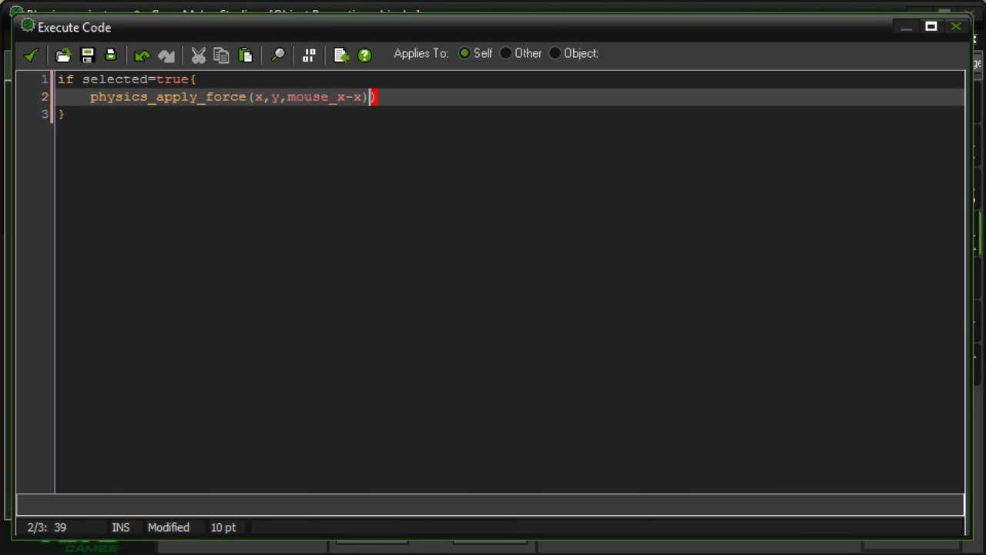
{"action": "type", "text": "("}
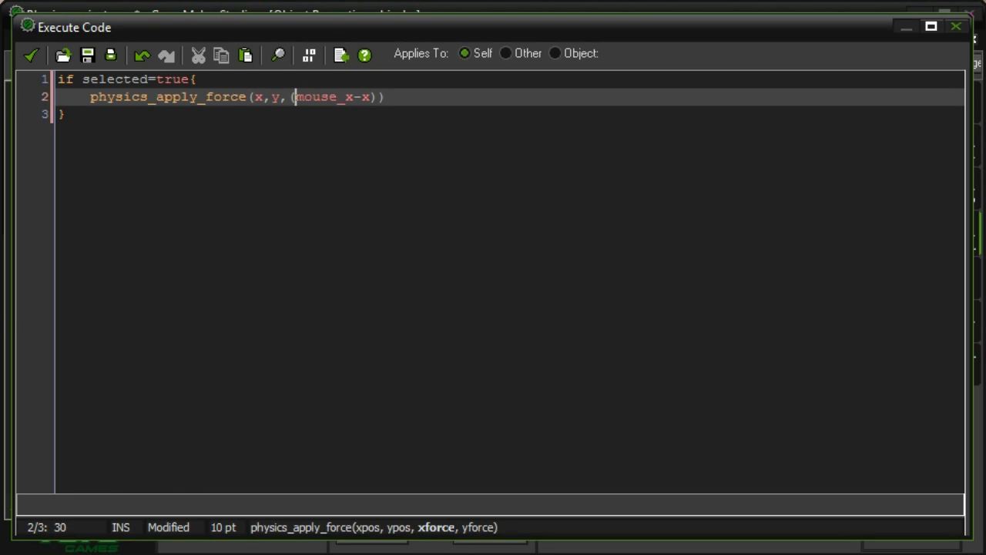
{"action": "type", "text": "/2"}
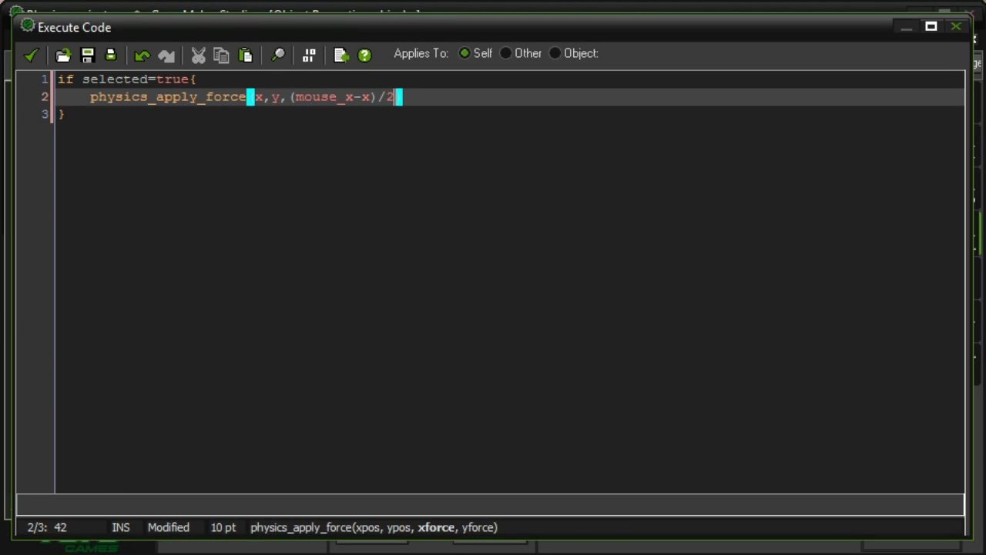
{"action": "type", "text": ","}
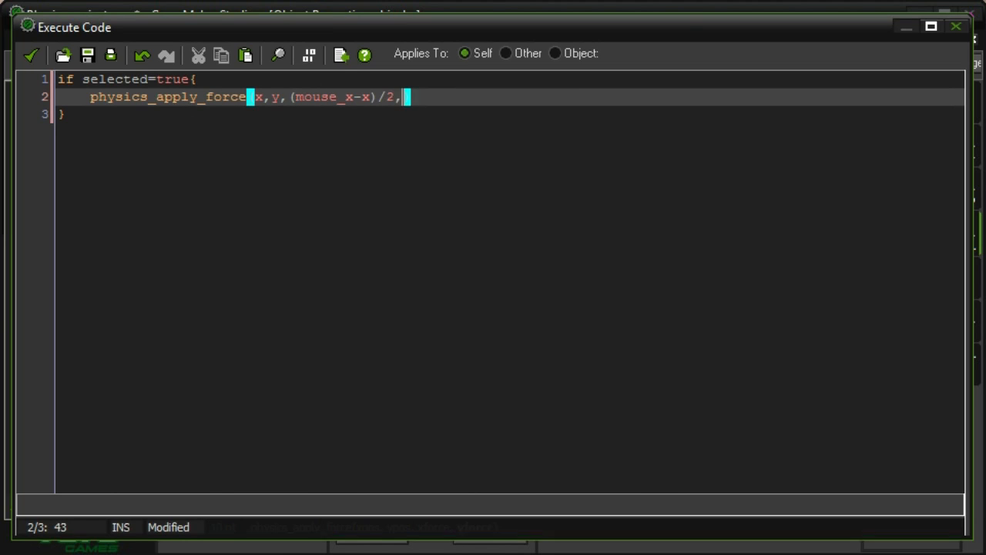
{"action": "type", "text": "mouse_y-y)/2"}
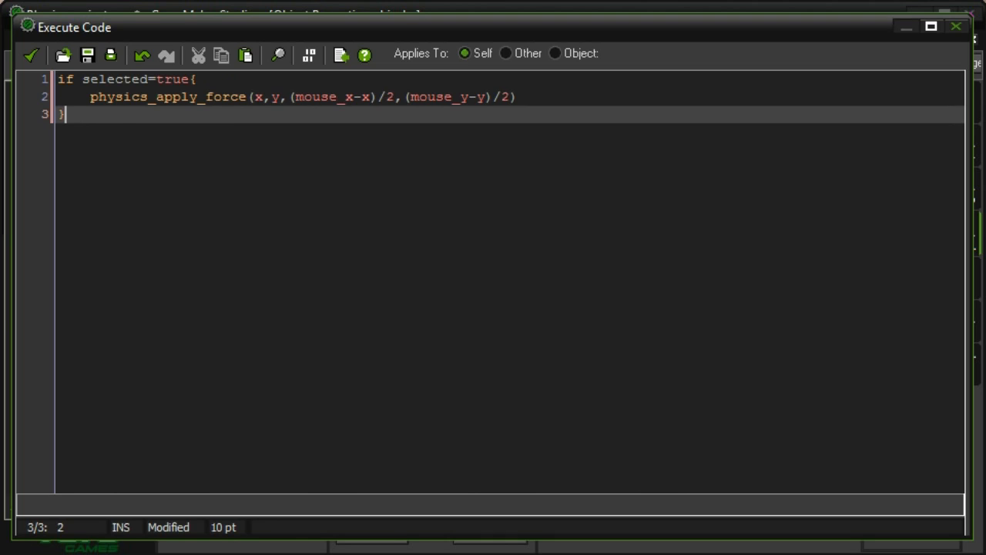
{"action": "double_click", "coordinate": [332, 96]}
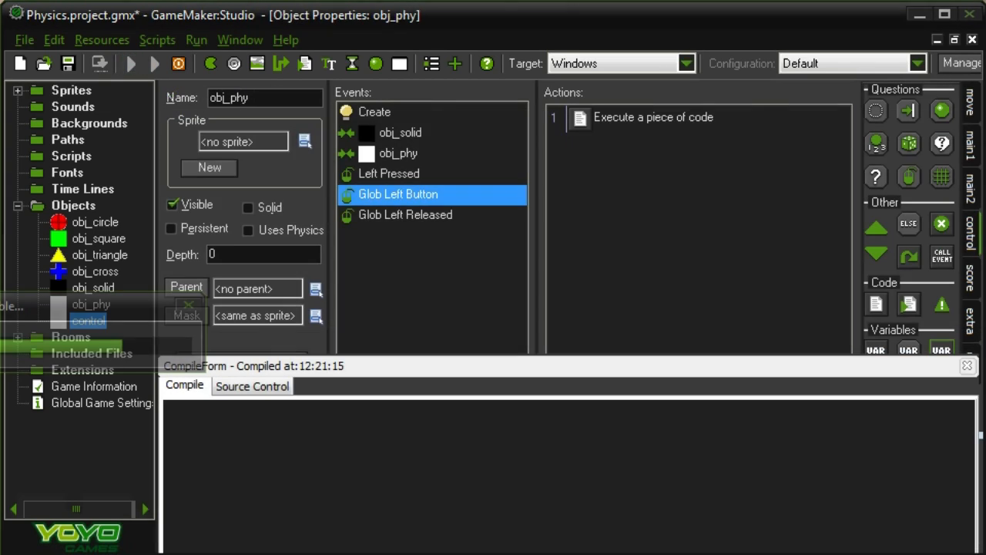
Click in the running game window to spawn shapes, giving a yellow triangle and green square
{"action": "left_click", "coordinate": [131, 64]}
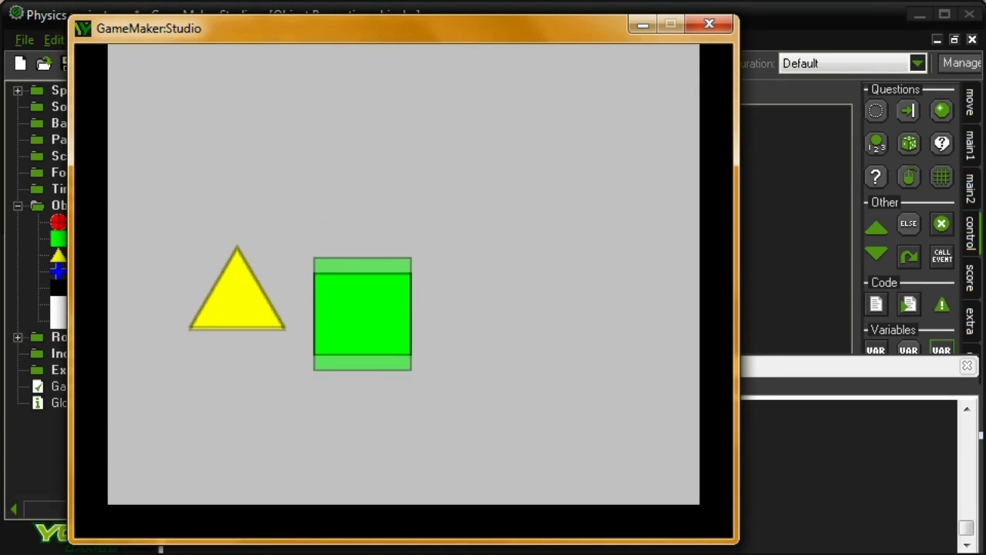